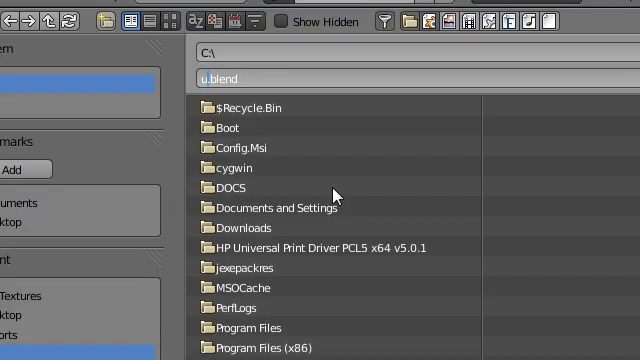
Save the scene as messedupcube.blend on the Desktop.
{"action": "key", "text": "BackSpace"}
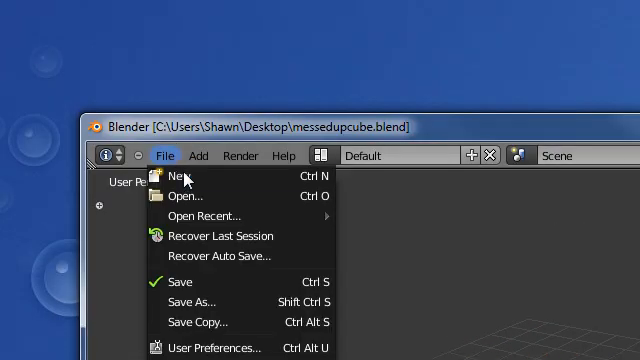
Start a new untitled file with the default cube scene.
{"action": "left_click", "coordinate": [178, 176]}
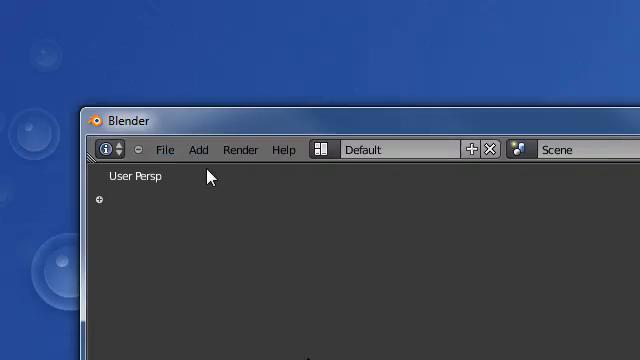
{"action": "left_click", "coordinate": [164, 148]}
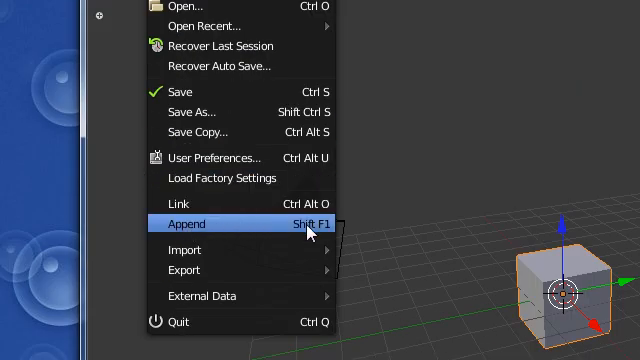
Append the Cube from messedupcube.blend into the new file.
{"action": "left_click", "coordinate": [188, 224]}
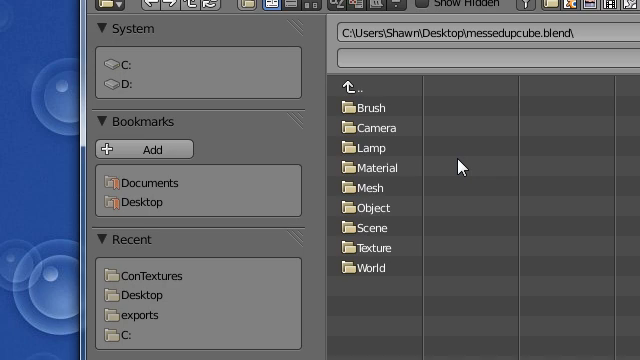
{"action": "mouse_move", "coordinate": [460, 168]}
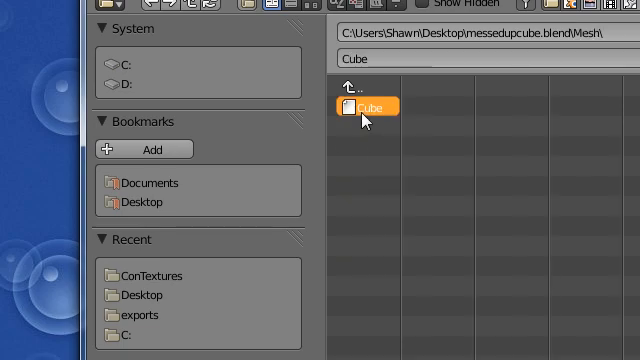
{"action": "double_click", "coordinate": [364, 104]}
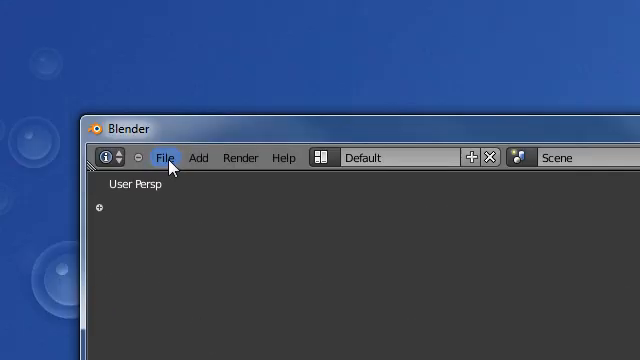
{"action": "left_click", "coordinate": [164, 158]}
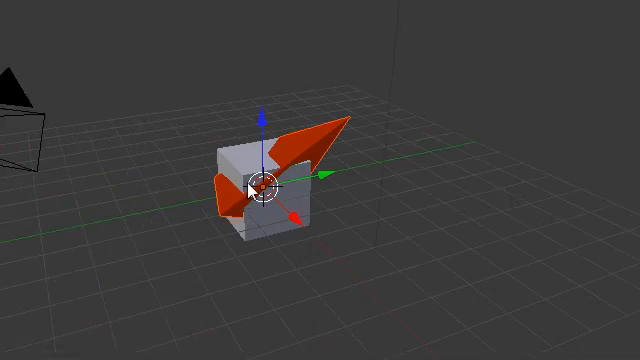
{"action": "mouse_move", "coordinate": [248, 192]}
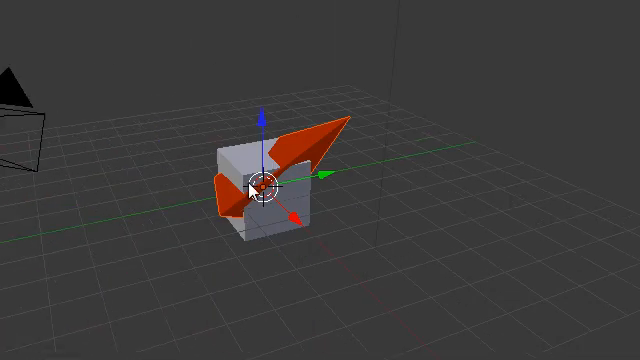